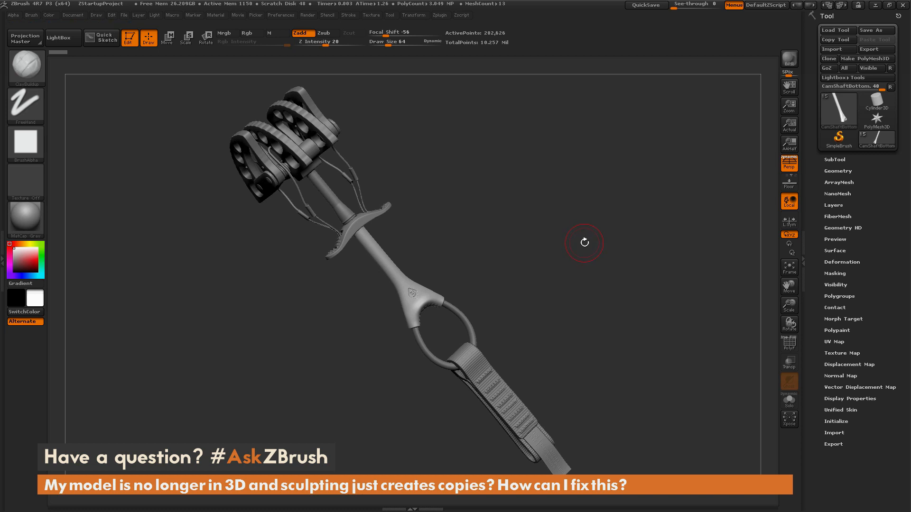
{"action": "mouse_move", "coordinate": [547, 270]}
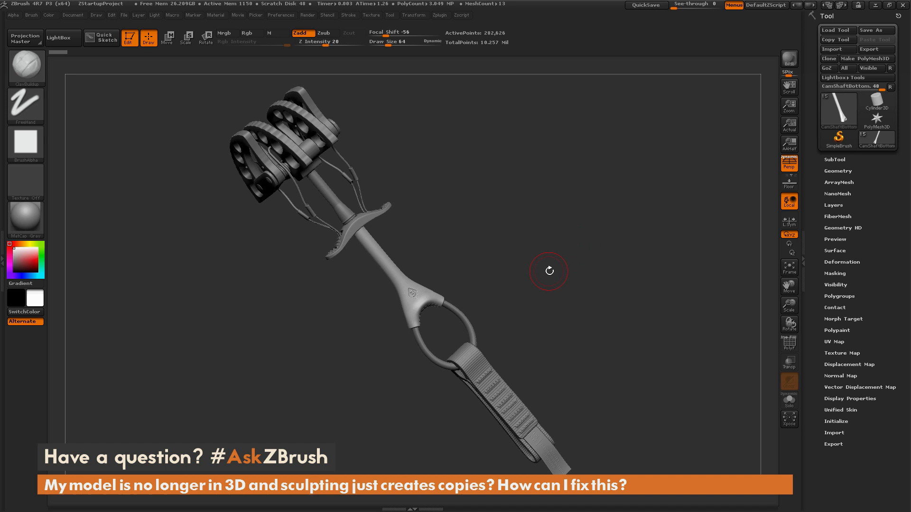
{"action": "mouse_move", "coordinate": [552, 267]}
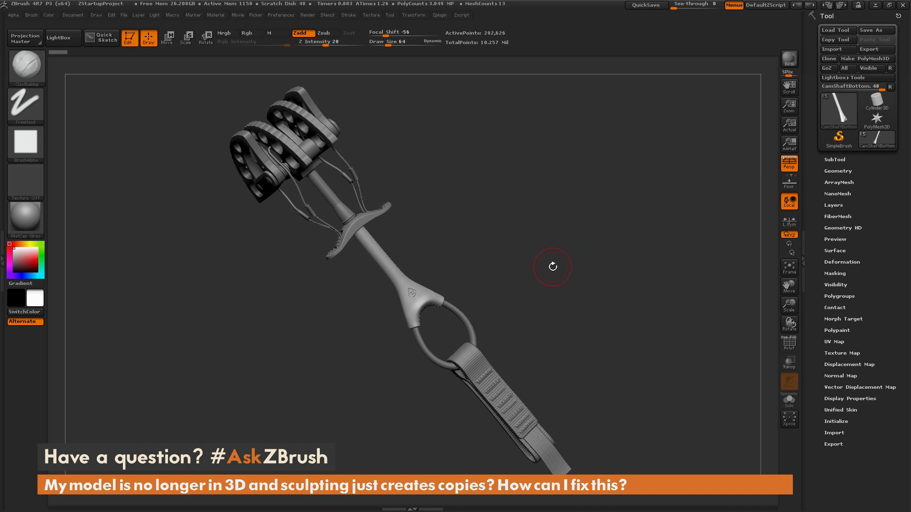
{"action": "mouse_move", "coordinate": [552, 262]}
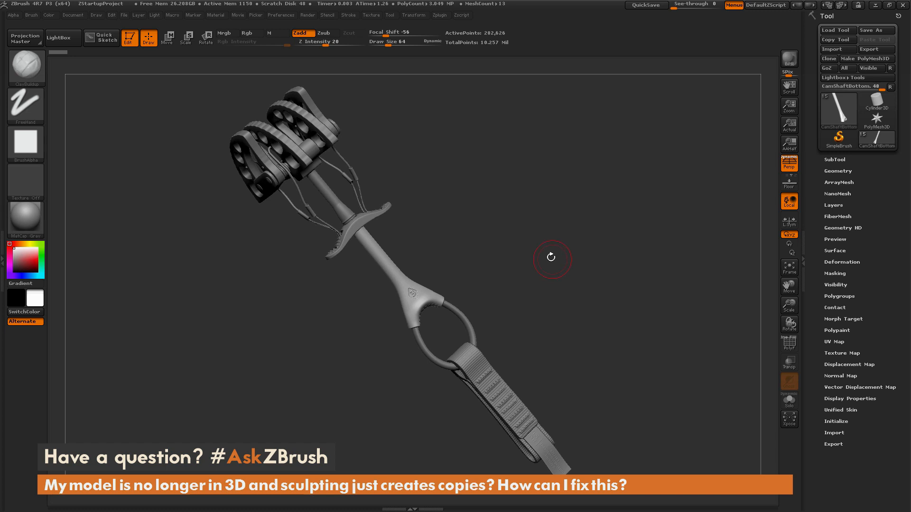
{"action": "mouse_move", "coordinate": [576, 259]}
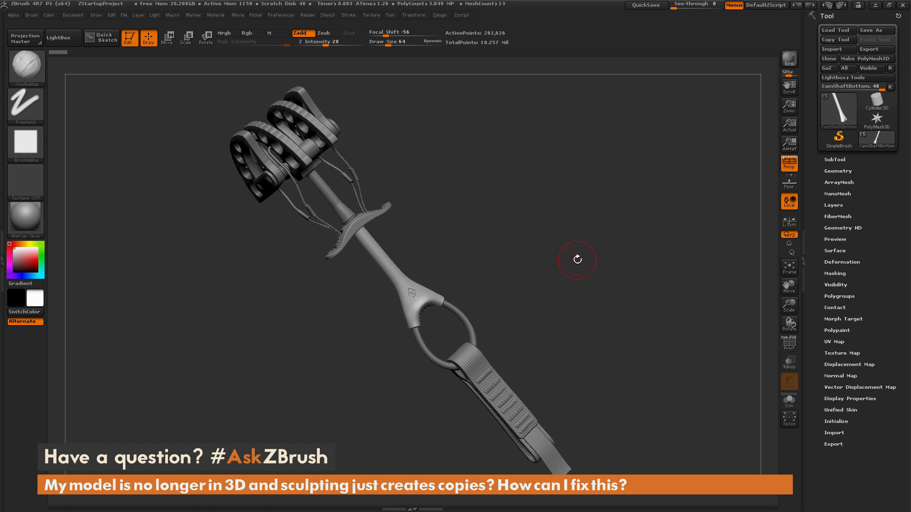
{"action": "mouse_move", "coordinate": [551, 258]}
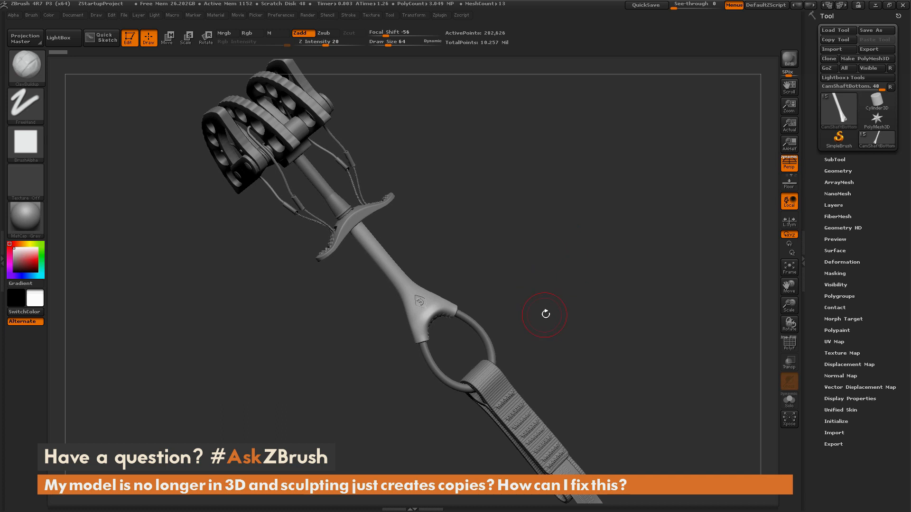
{"action": "mouse_move", "coordinate": [559, 310]}
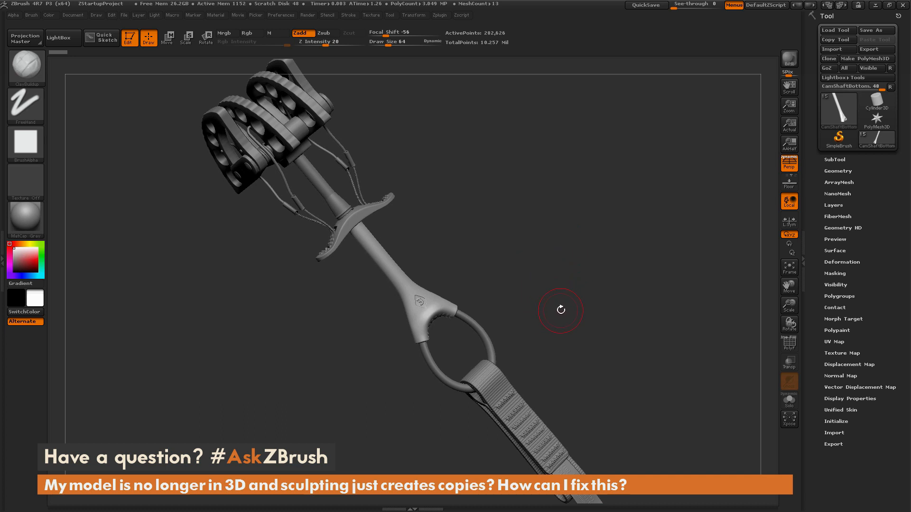
{"action": "mouse_move", "coordinate": [544, 305]}
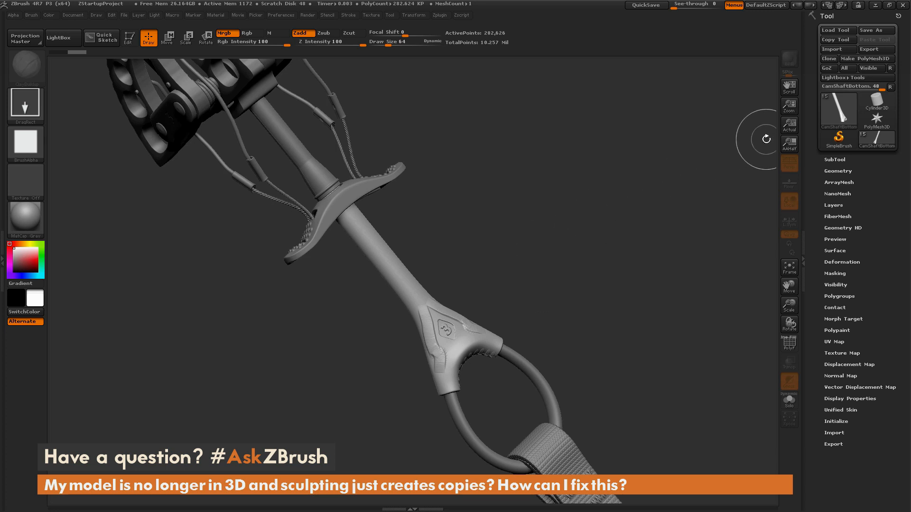
{"action": "mouse_move", "coordinate": [73, 205]}
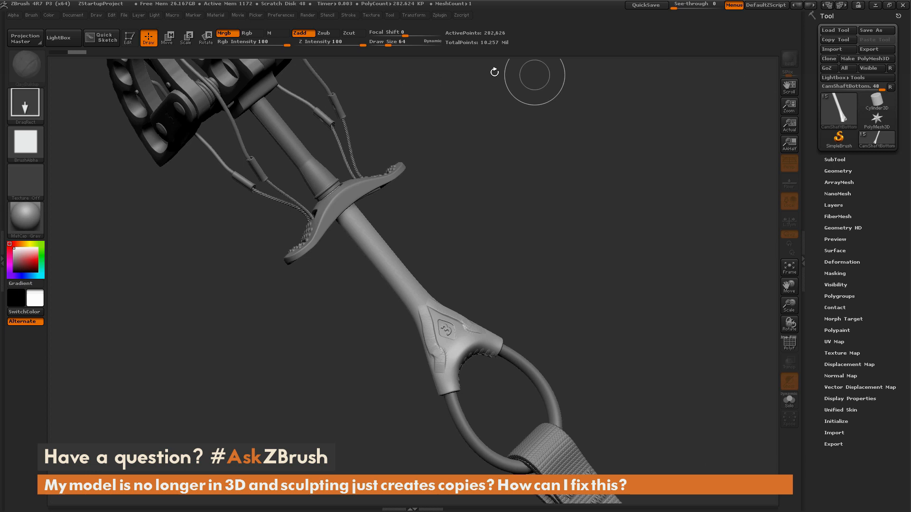
{"action": "mouse_move", "coordinate": [749, 114]}
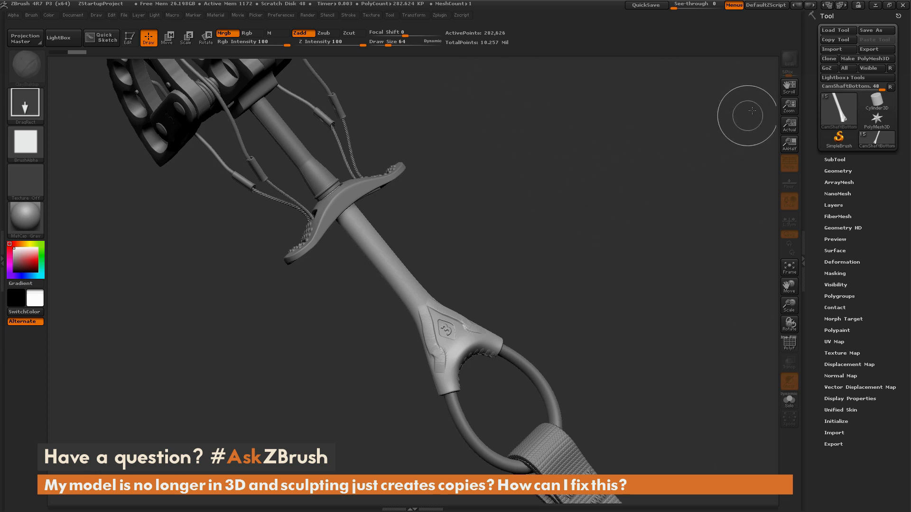
{"action": "mouse_move", "coordinate": [600, 279]}
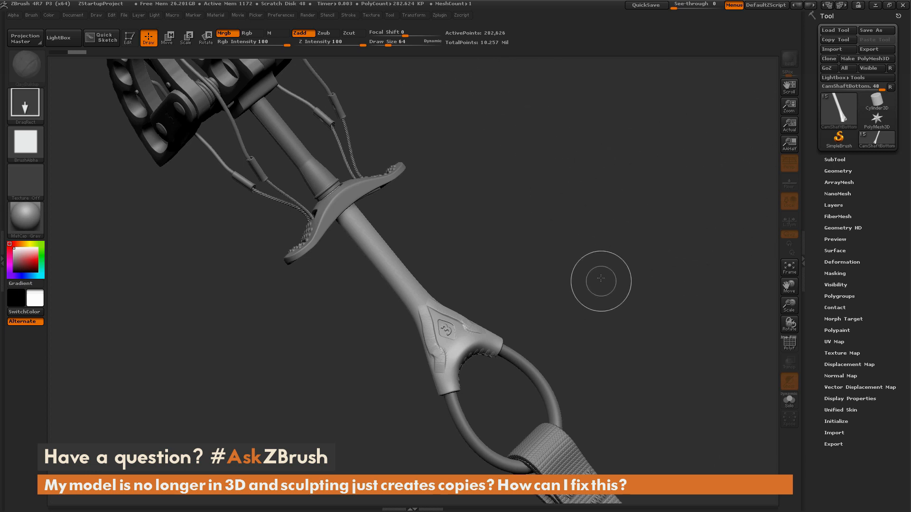
{"action": "mouse_move", "coordinate": [598, 203]}
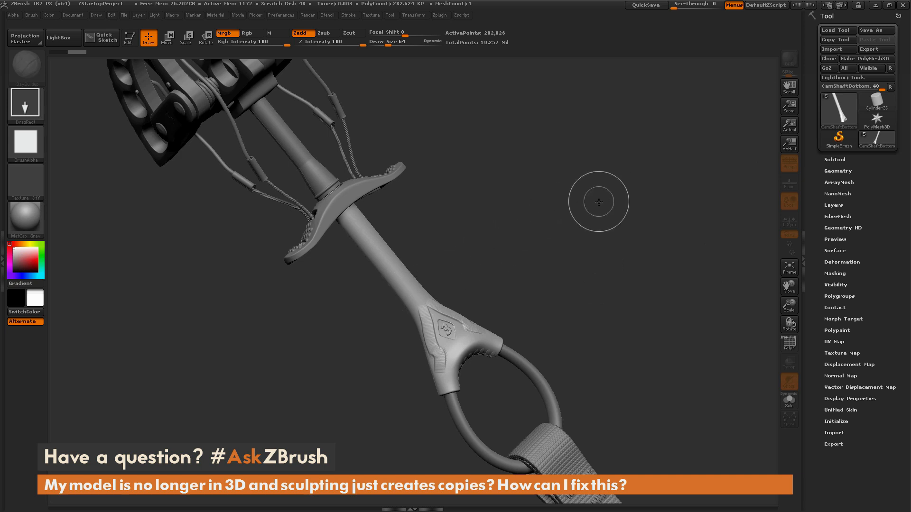
{"action": "mouse_move", "coordinate": [453, 268]}
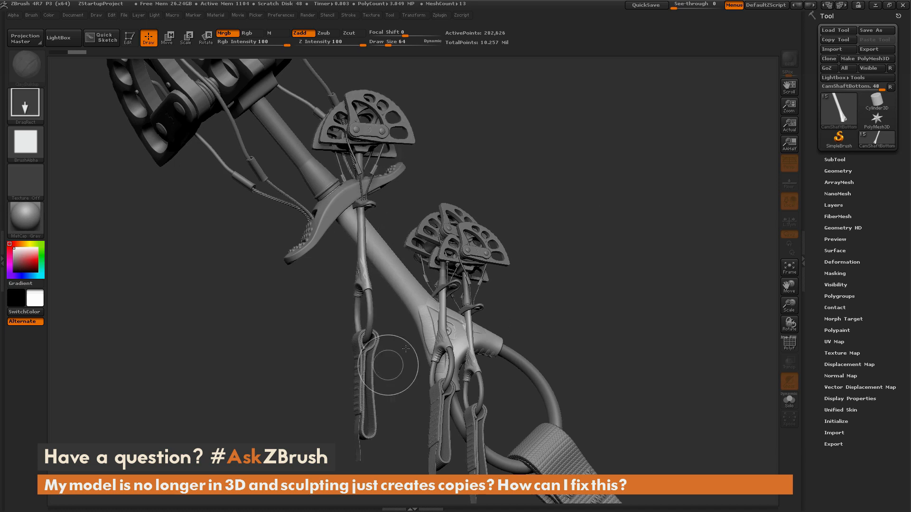
{"action": "mouse_move", "coordinate": [401, 284]}
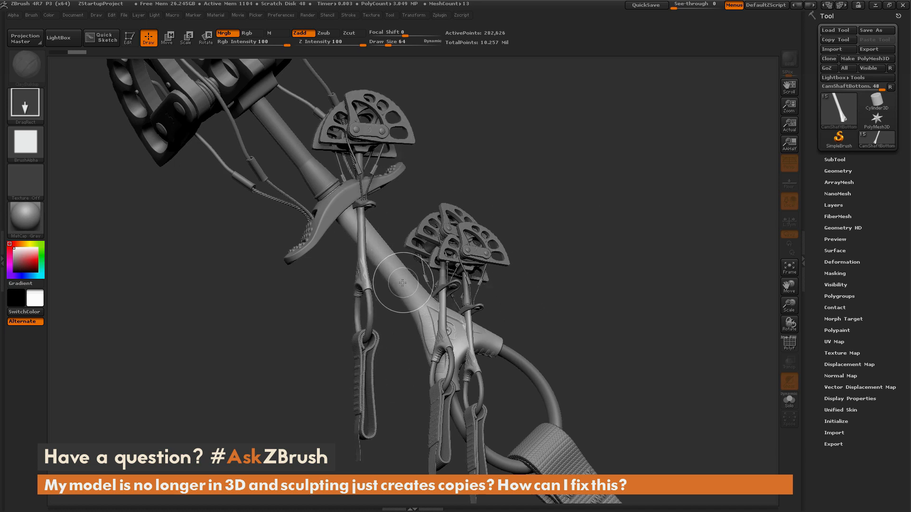
{"action": "mouse_move", "coordinate": [530, 172]}
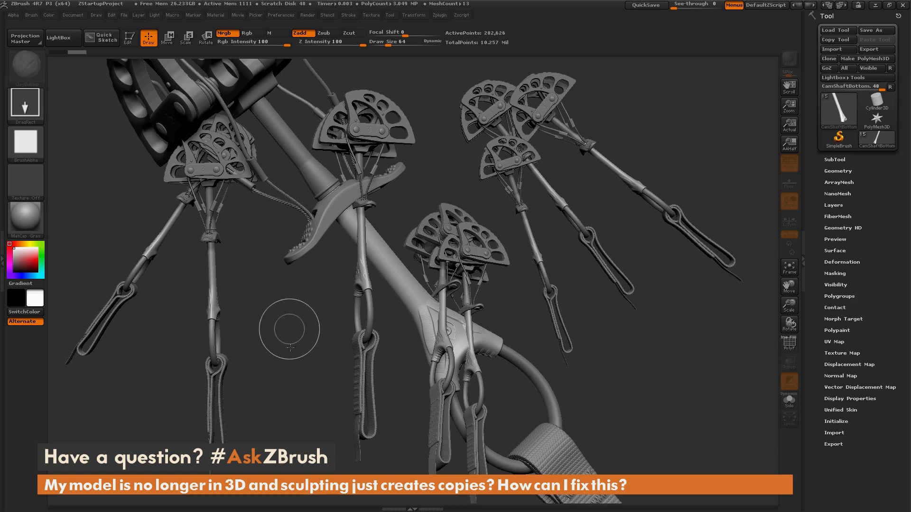
{"action": "mouse_move", "coordinate": [293, 356]}
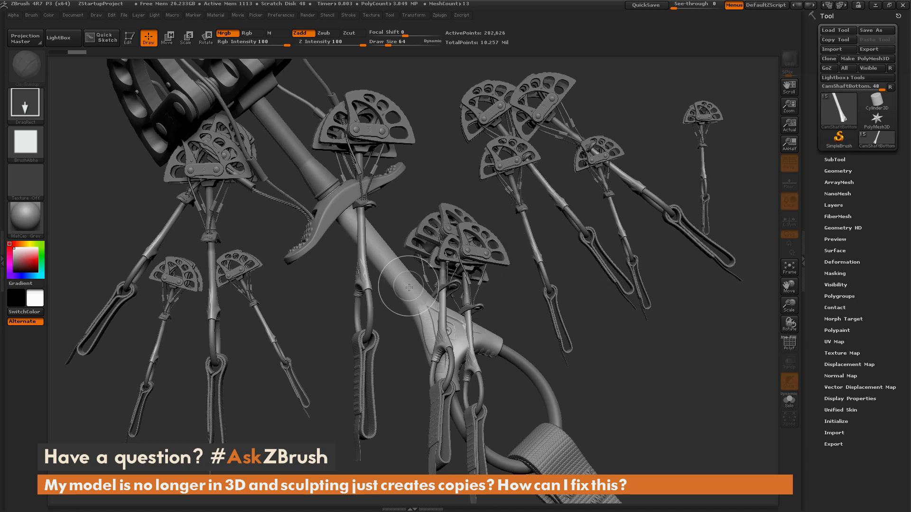
{"action": "mouse_move", "coordinate": [515, 326]}
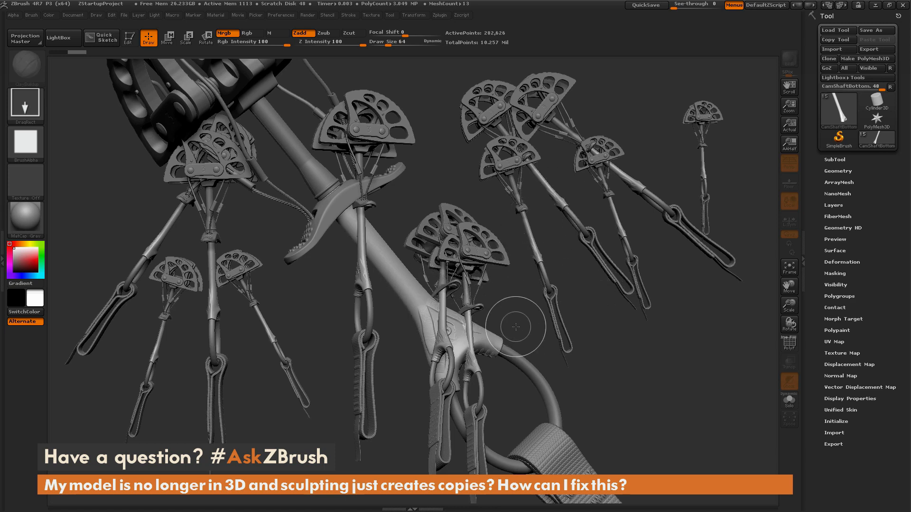
{"action": "mouse_move", "coordinate": [545, 268]}
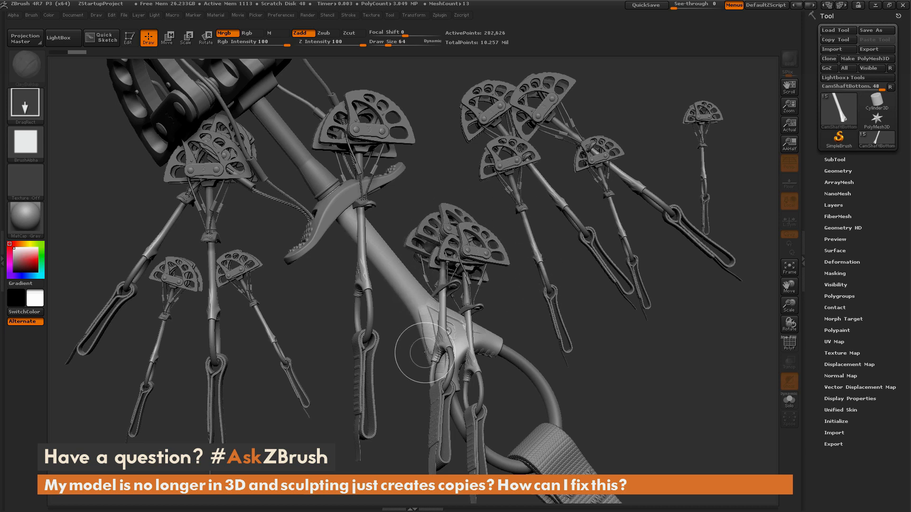
{"action": "mouse_move", "coordinate": [539, 316]}
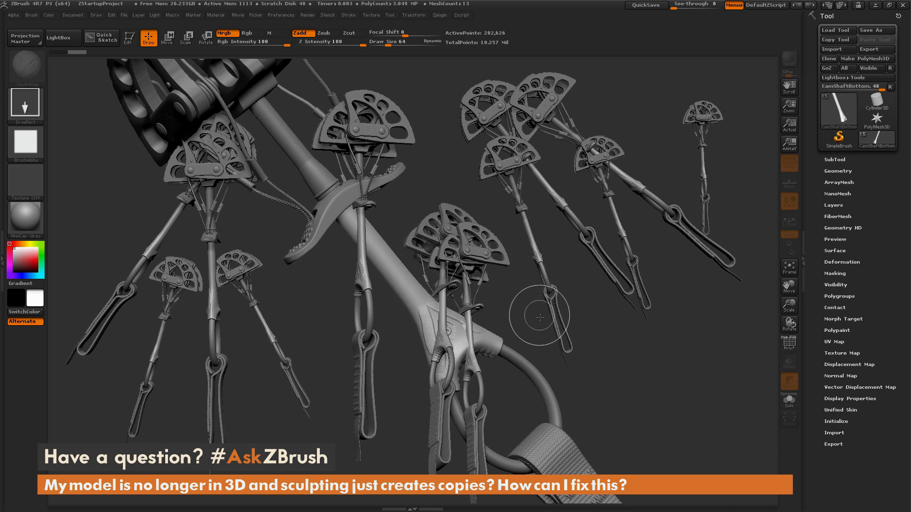
{"action": "mouse_move", "coordinate": [515, 264]}
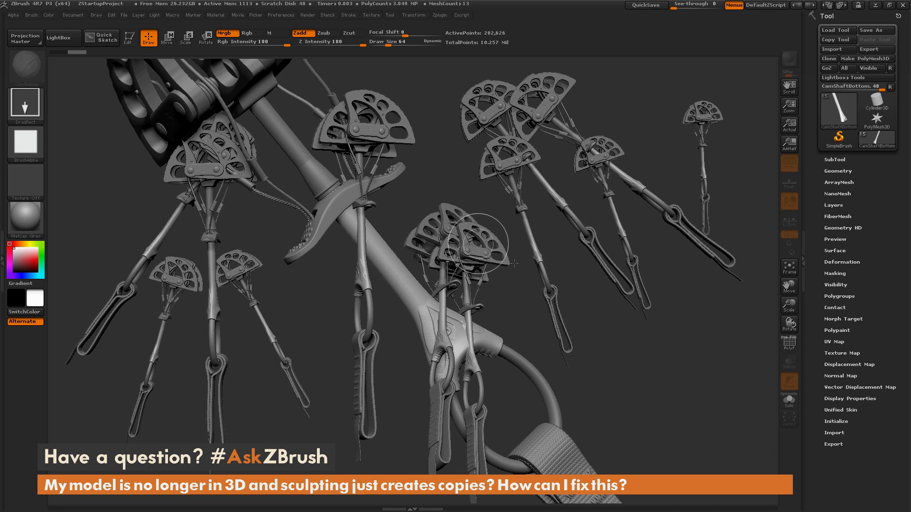
{"action": "mouse_move", "coordinate": [592, 277]}
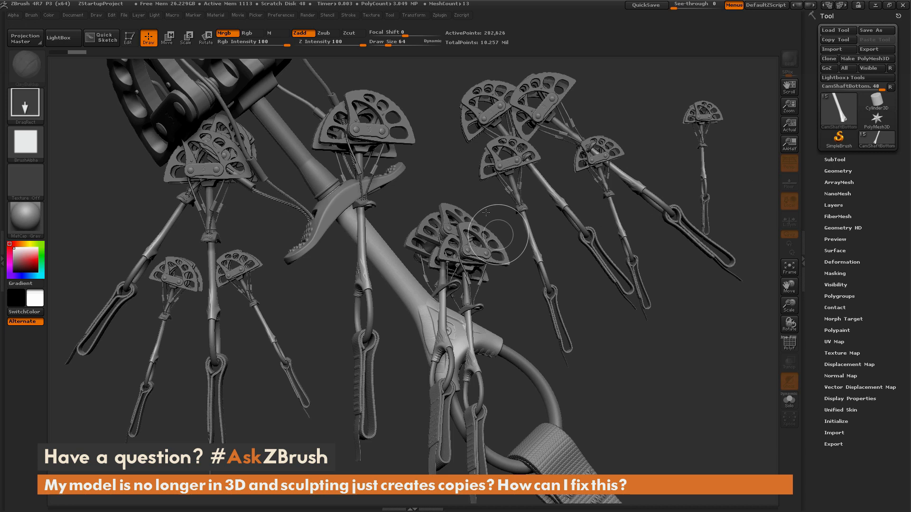
{"action": "mouse_move", "coordinate": [661, 331]}
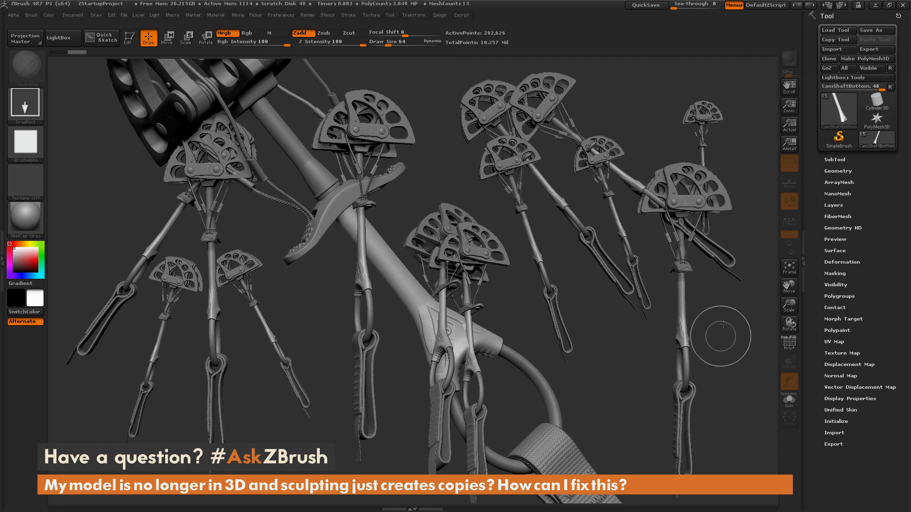
{"action": "mouse_move", "coordinate": [717, 339]}
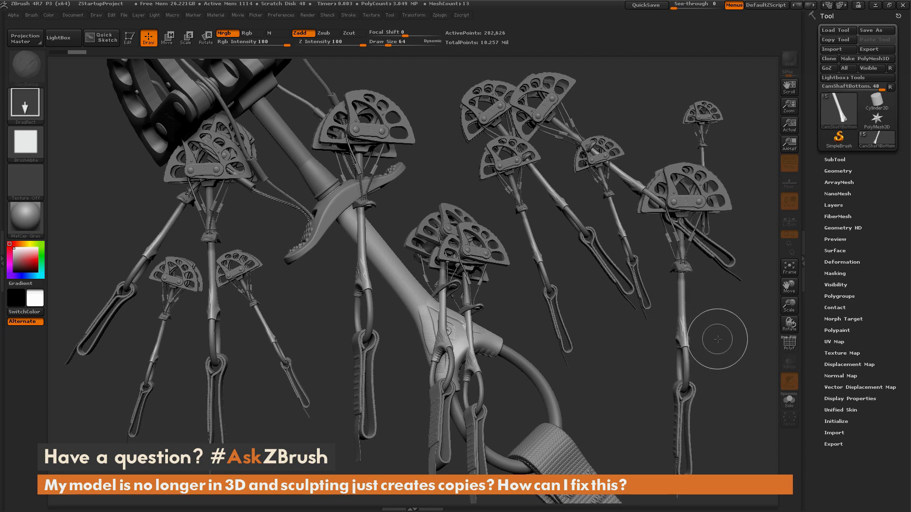
{"action": "mouse_move", "coordinate": [693, 312]}
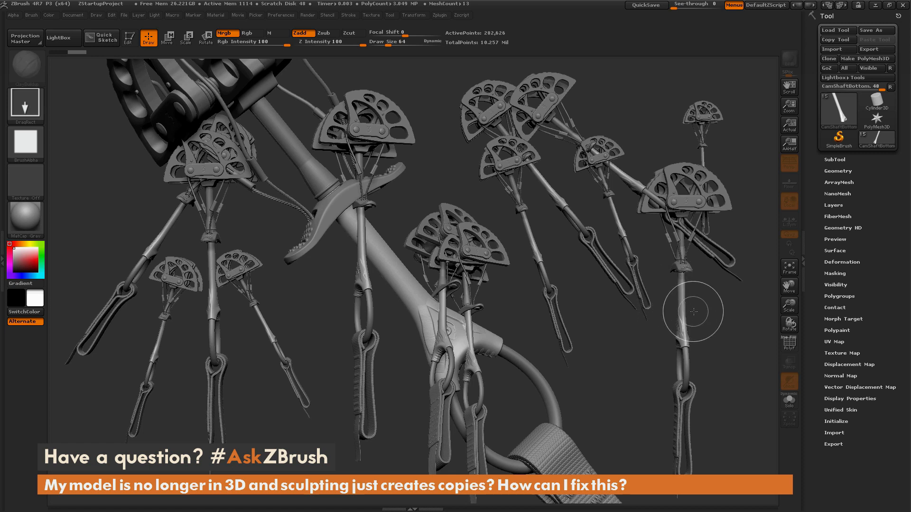
{"action": "mouse_move", "coordinate": [667, 331]}
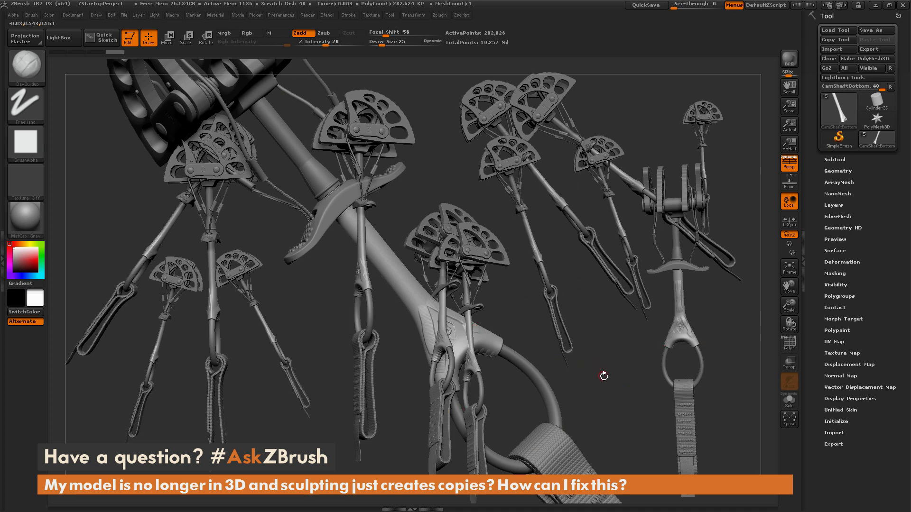
{"action": "mouse_move", "coordinate": [707, 320]}
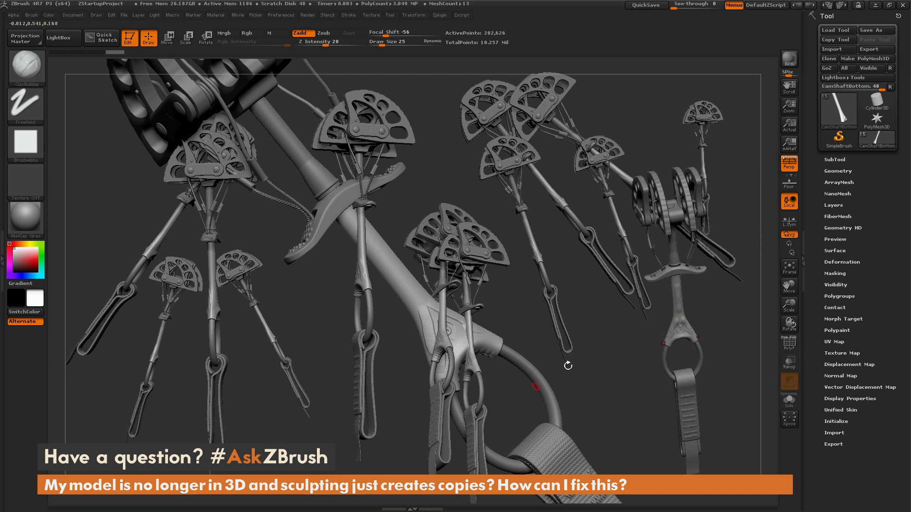
{"action": "mouse_move", "coordinate": [700, 322]}
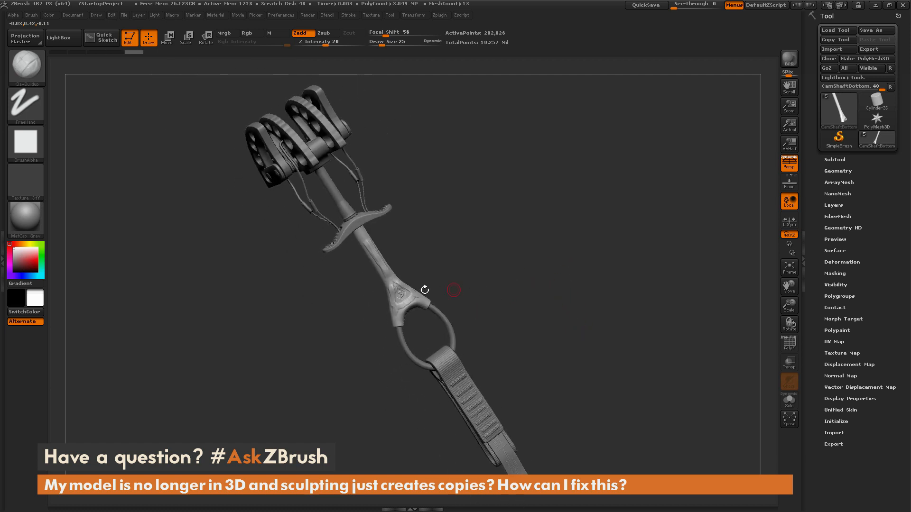
- Toggle Edit off to stamp five cam copies, then restore 3D editing
{"action": "left_click", "coordinate": [148, 38]}
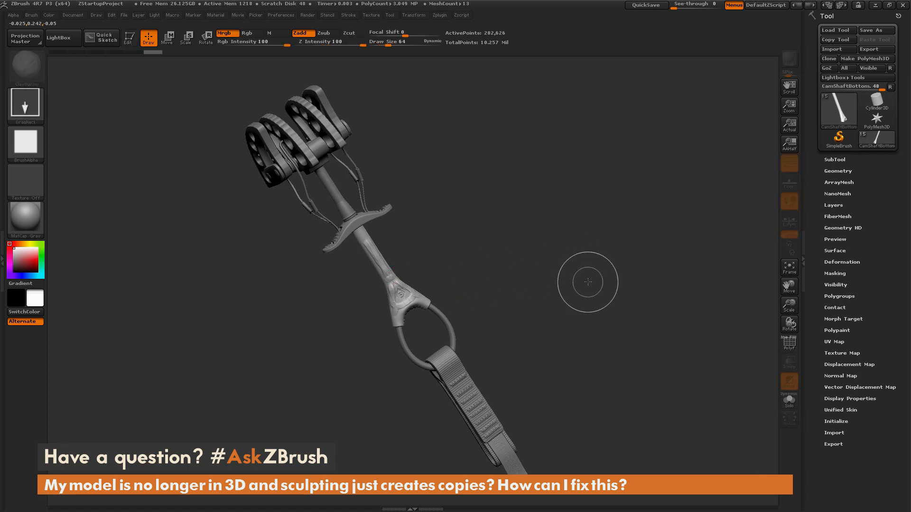
{"action": "mouse_move", "coordinate": [447, 241]}
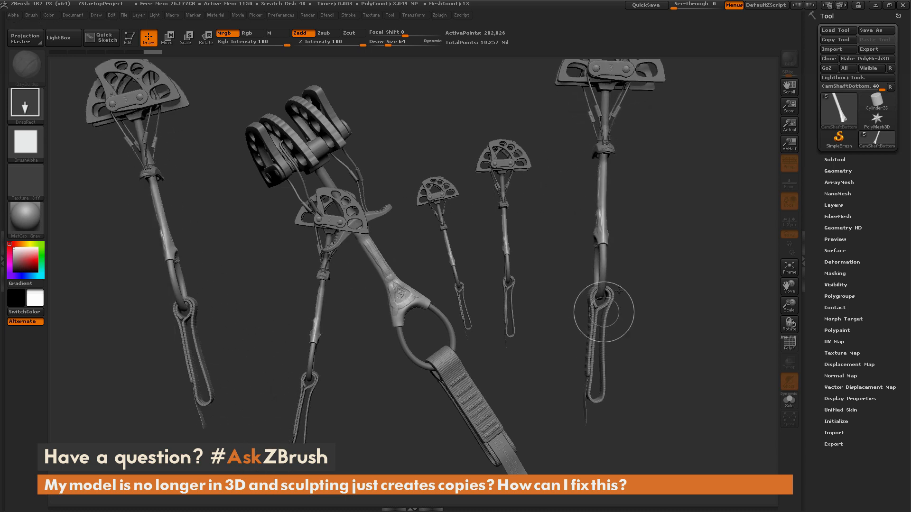
{"action": "left_click", "coordinate": [129, 37]}
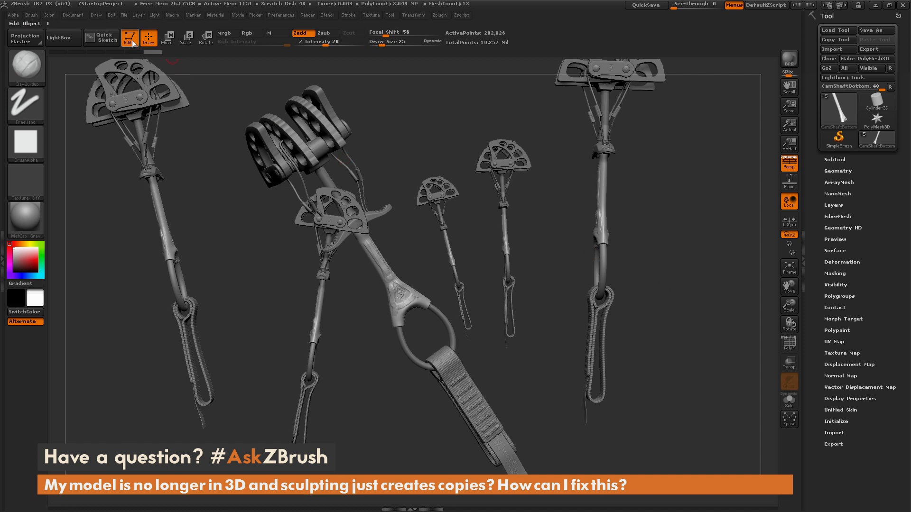